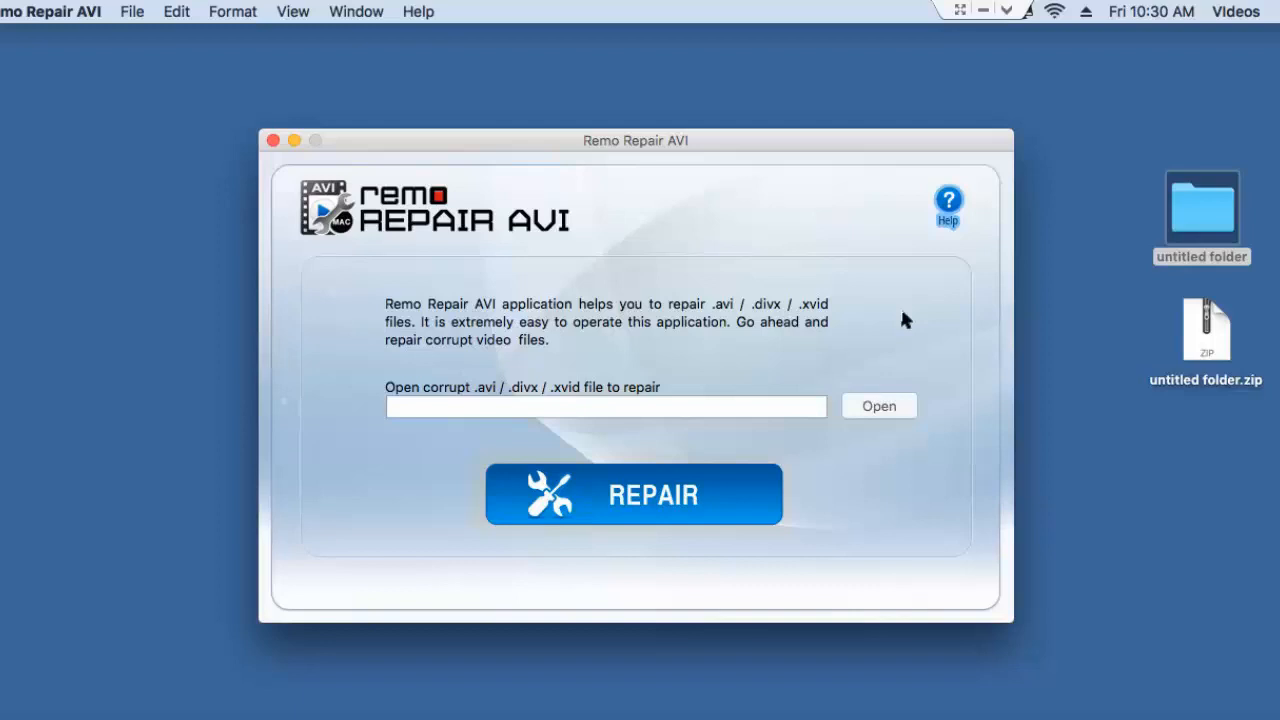
pyautogui.moveTo(985, 303)
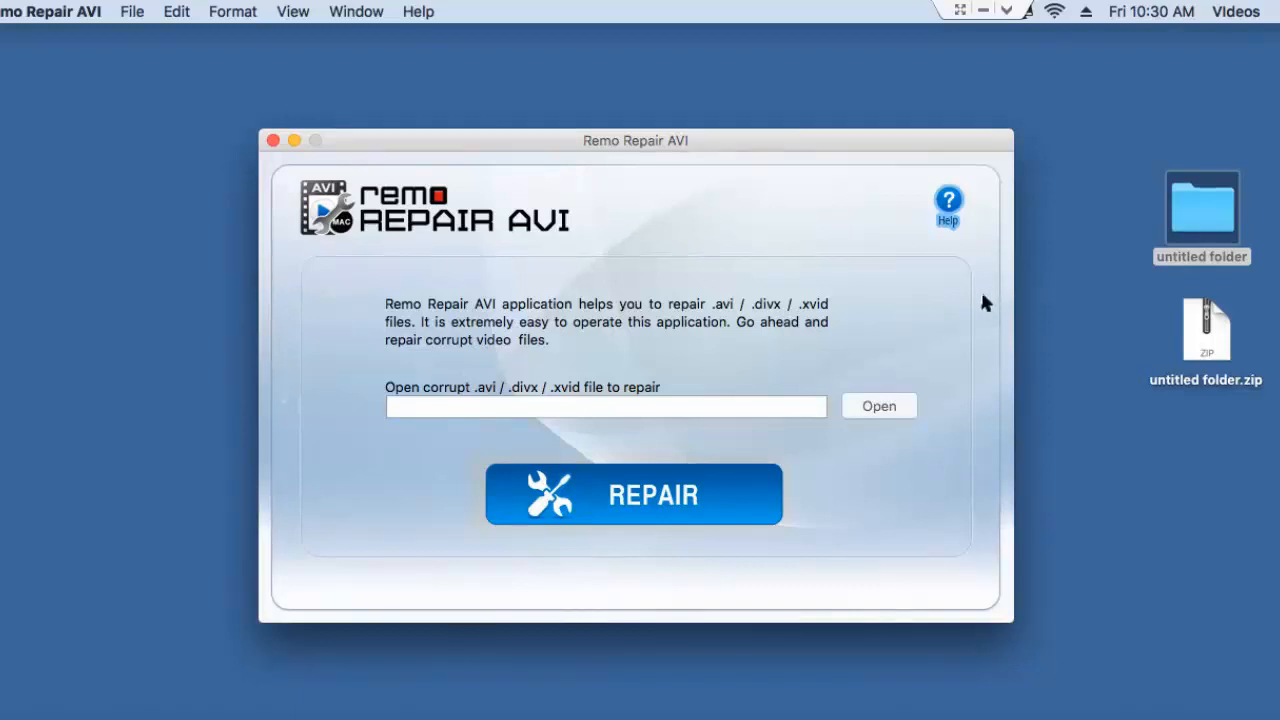
pyautogui.moveTo(905, 320)
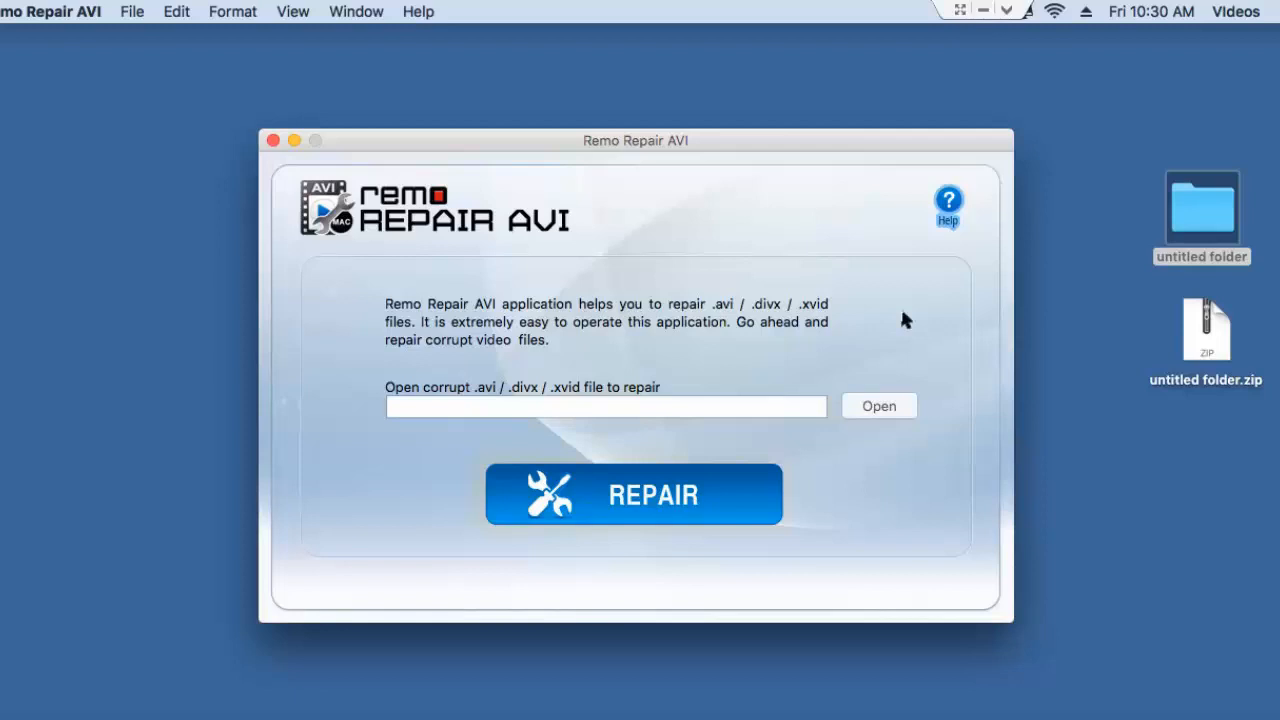
pyautogui.moveTo(888, 352)
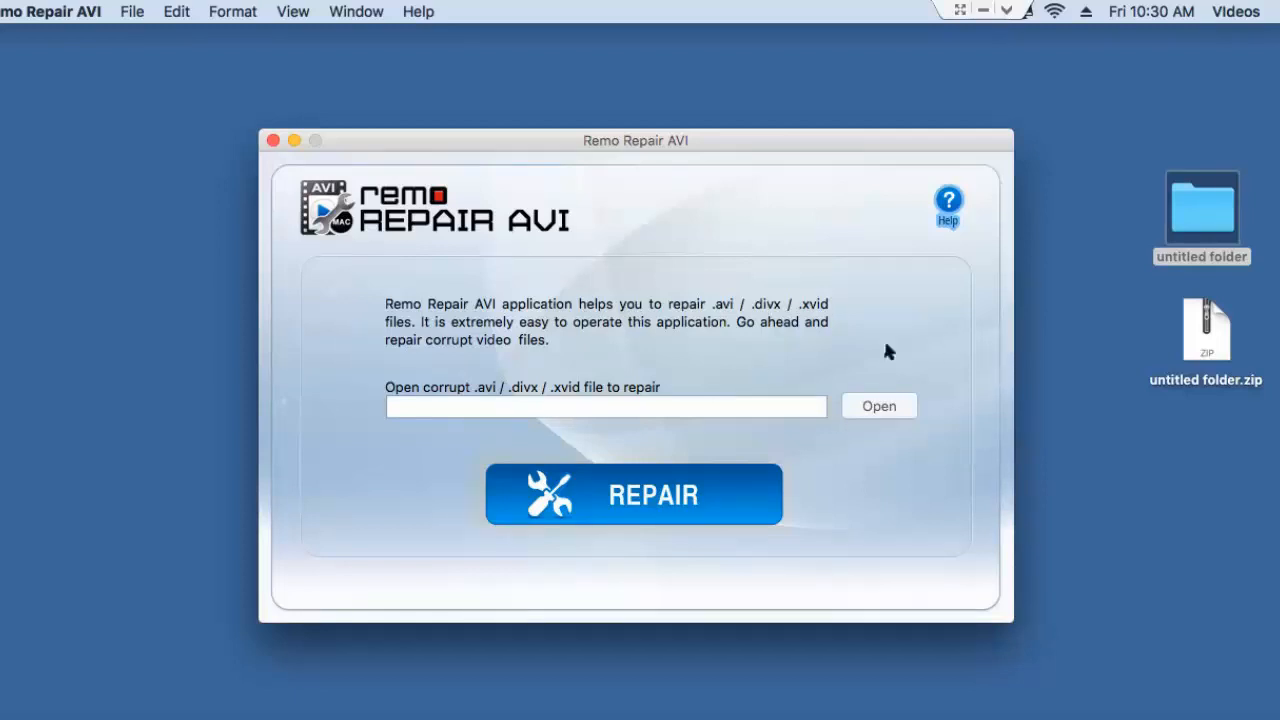
pyautogui.moveTo(938, 422)
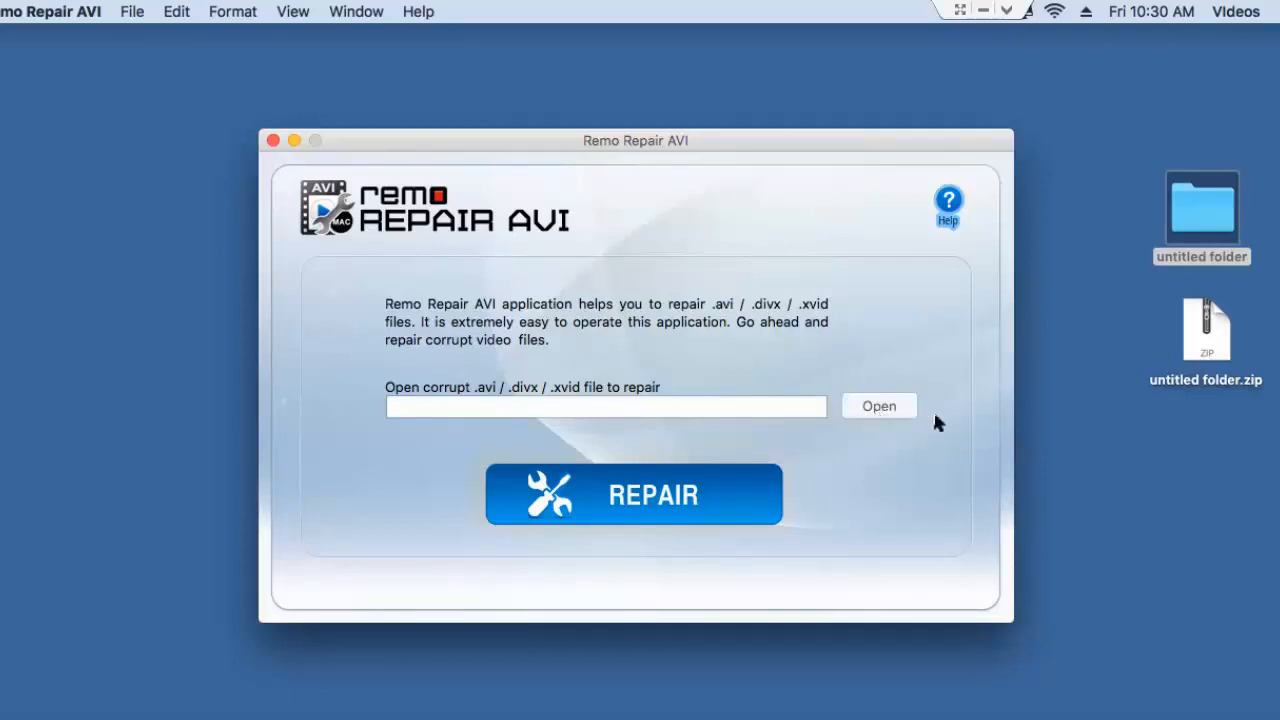
pyautogui.moveTo(883, 414)
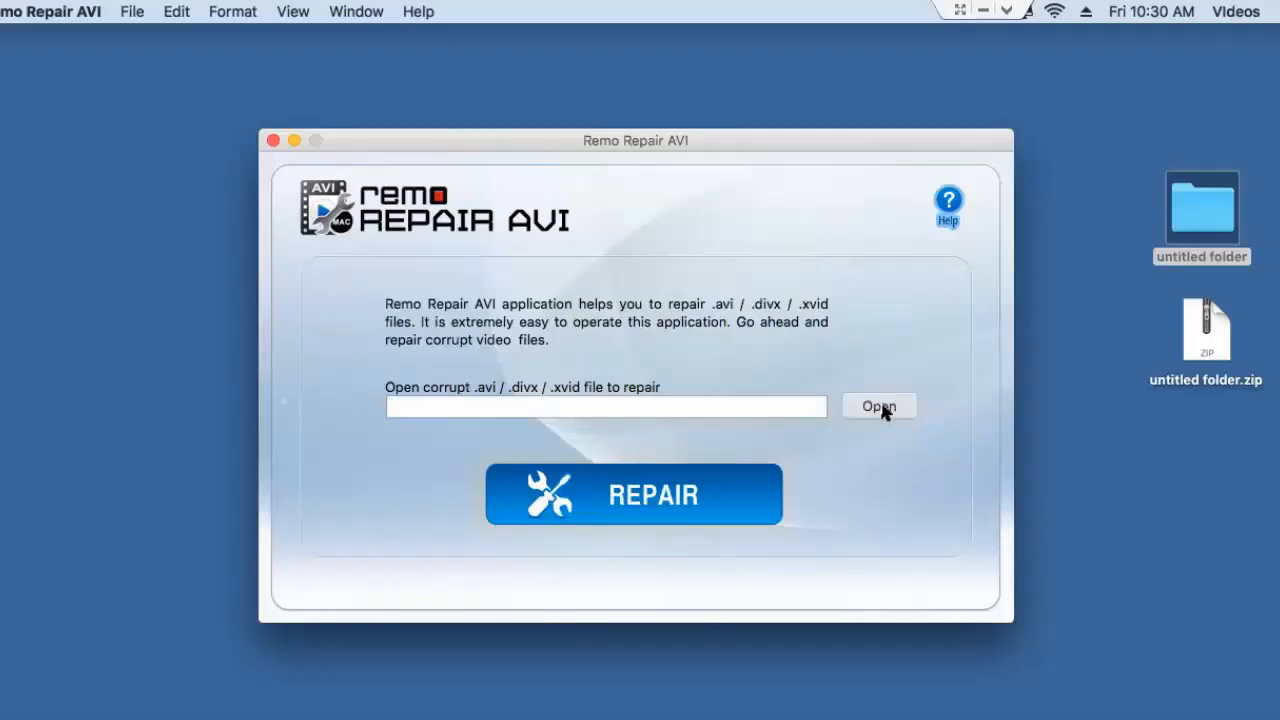
# Load '(54) Cut…ALBUMKK - Pal.avi' from untitled folder as the file to repair.
pyautogui.click(878, 406)
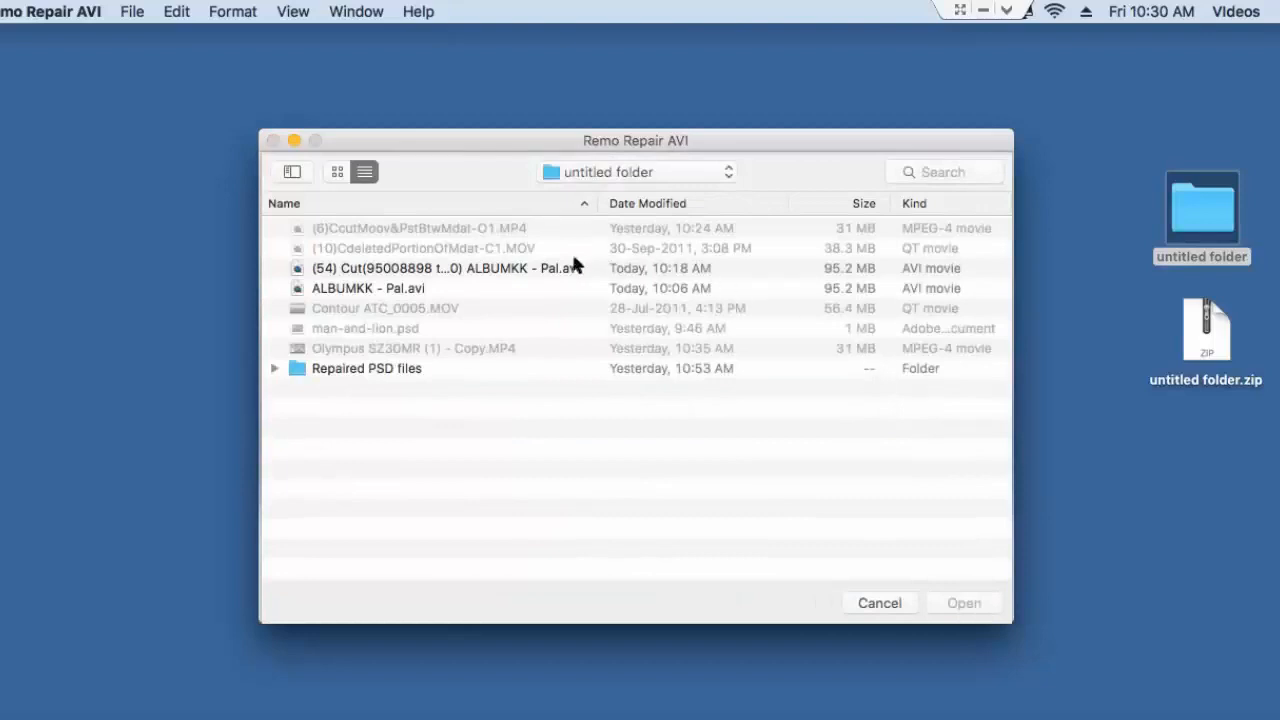
pyautogui.click(445, 268)
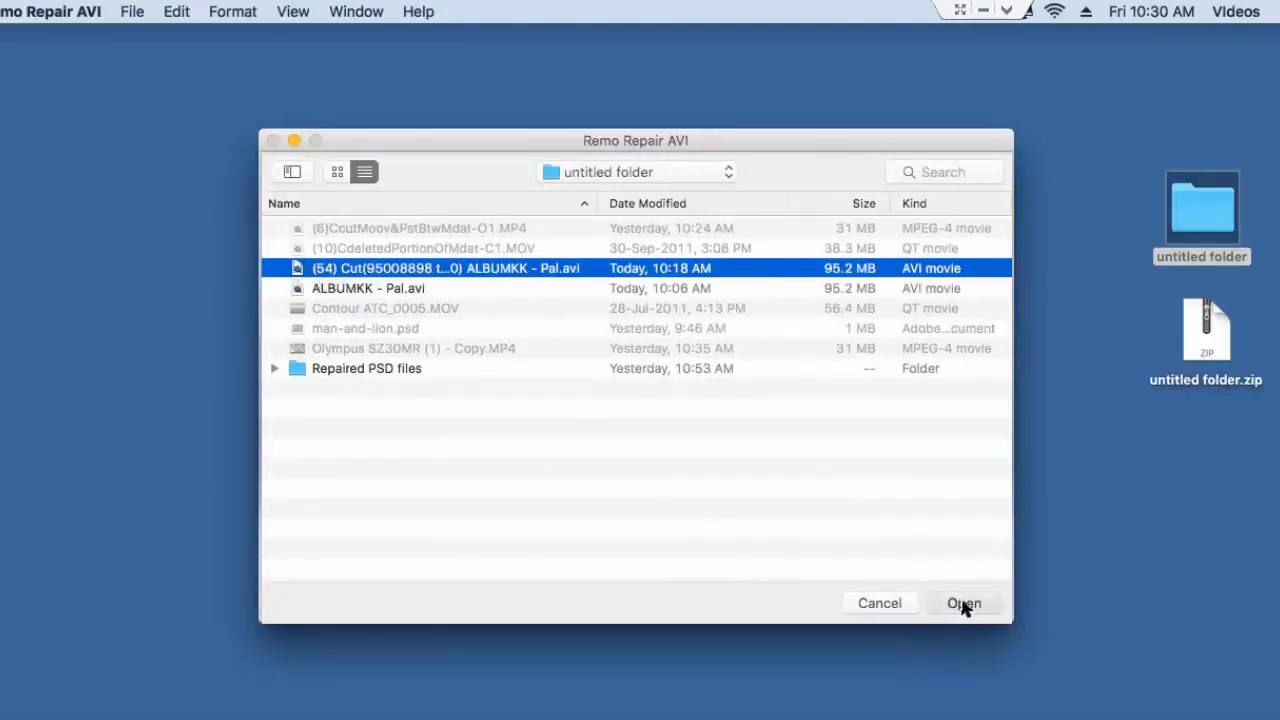
pyautogui.click(963, 603)
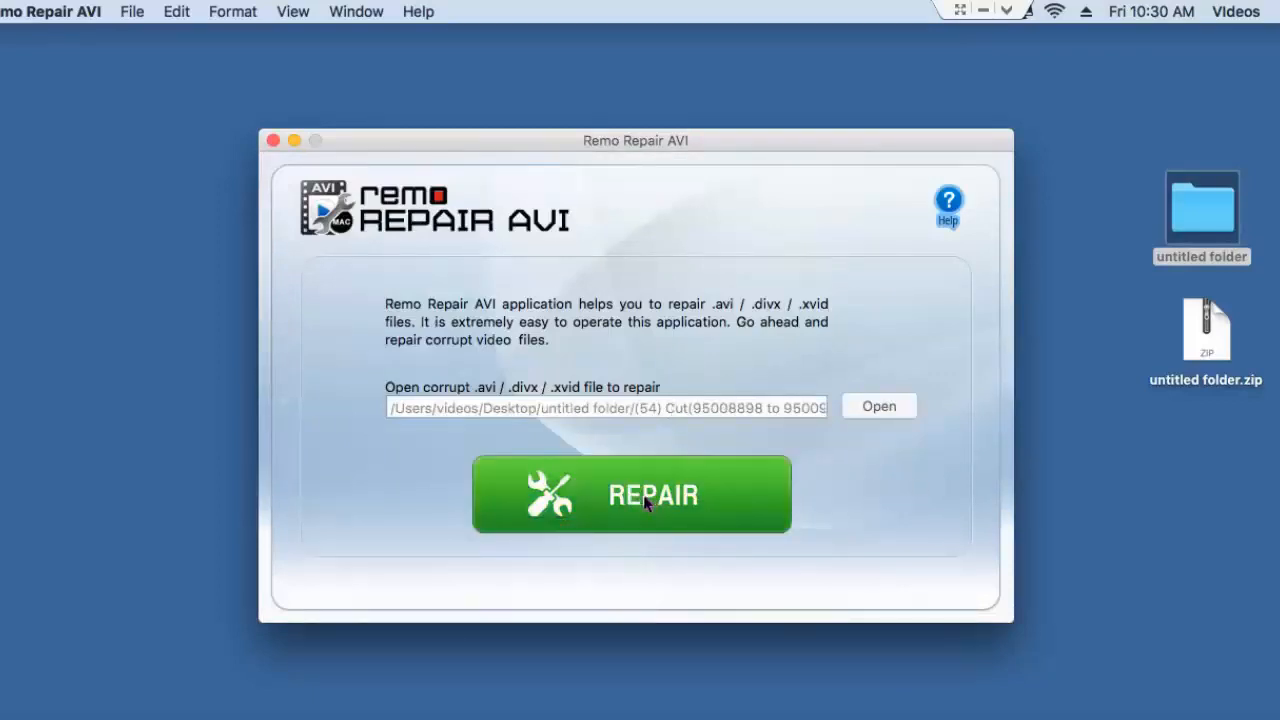
# Run the repair on the loaded ALBUMKK AVI and wait for the success message.
pyautogui.click(631, 494)
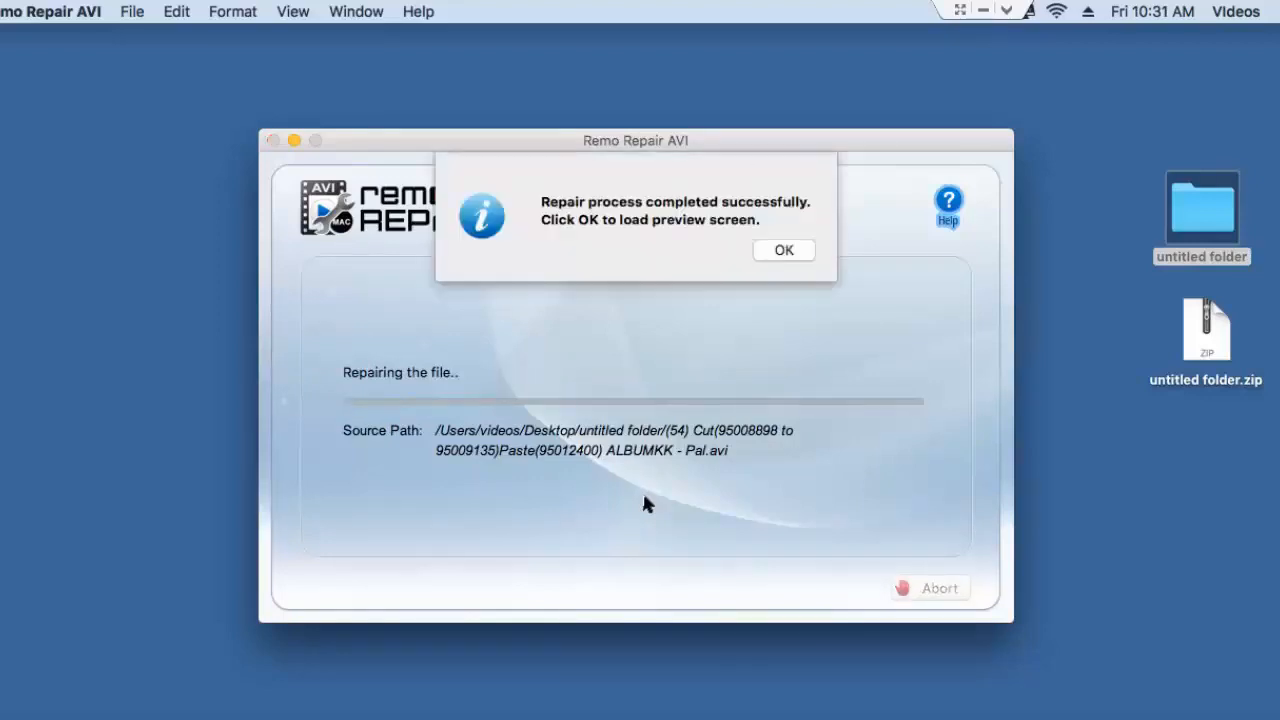
pyautogui.moveTo(697, 251)
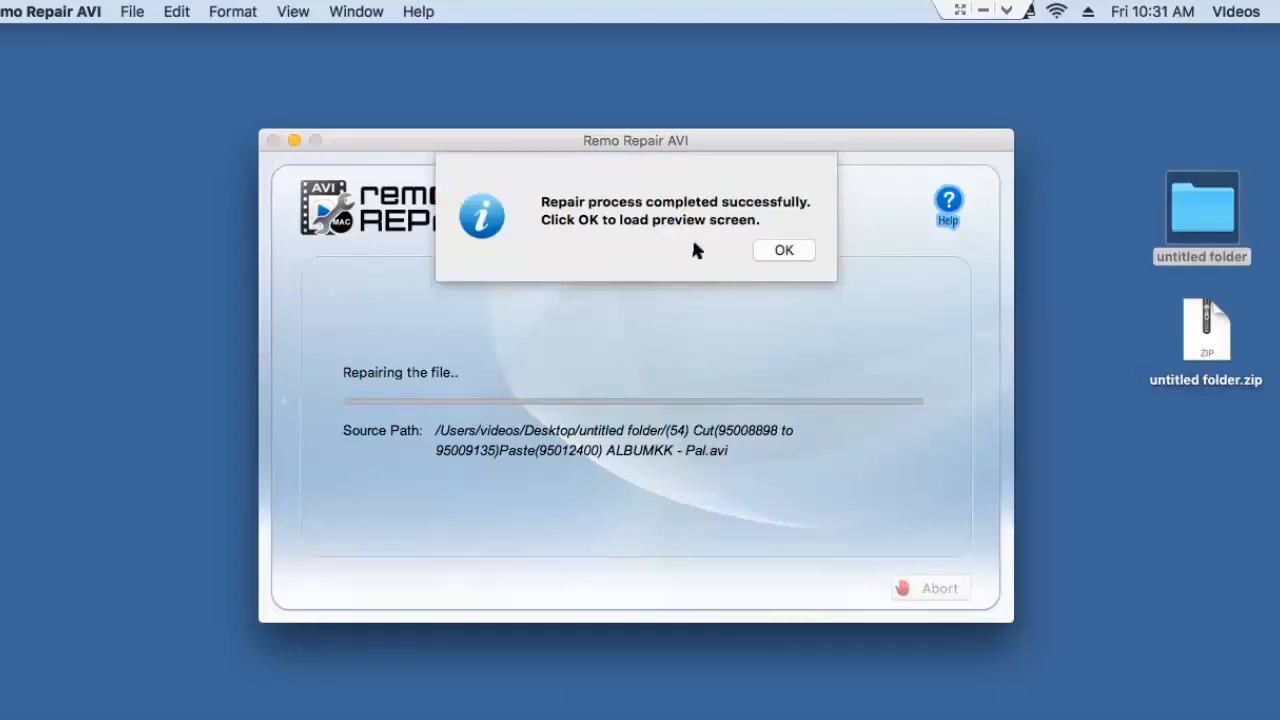
# Dismiss the success message to show the preview: 91 MB, 2 tracks, MJPG at 29.97 fps.
pyautogui.click(783, 250)
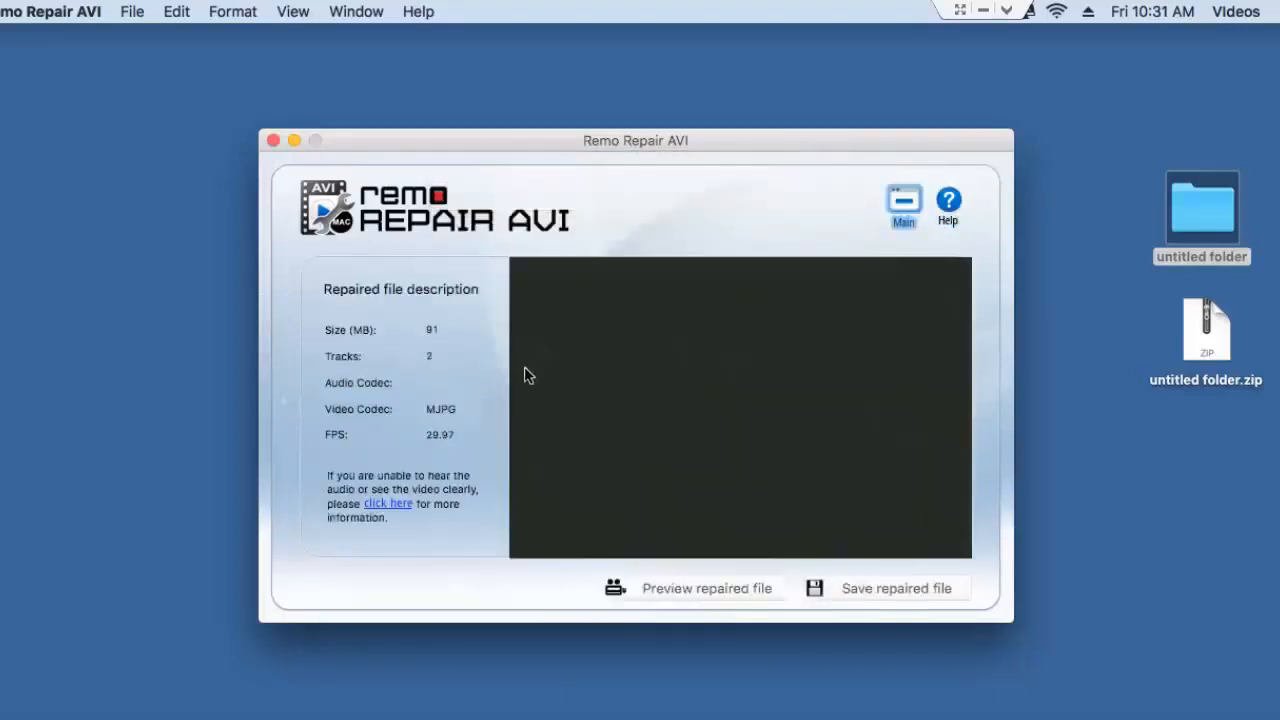
pyautogui.moveTo(472, 486)
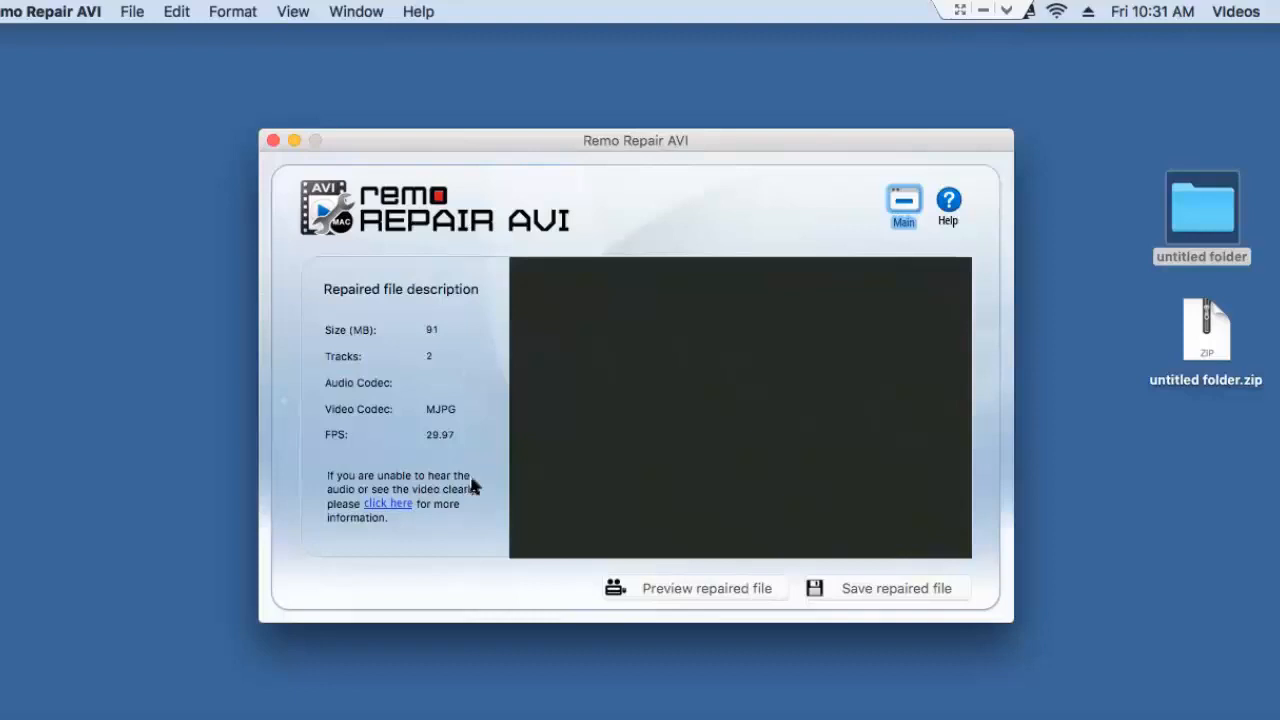
pyautogui.moveTo(832, 607)
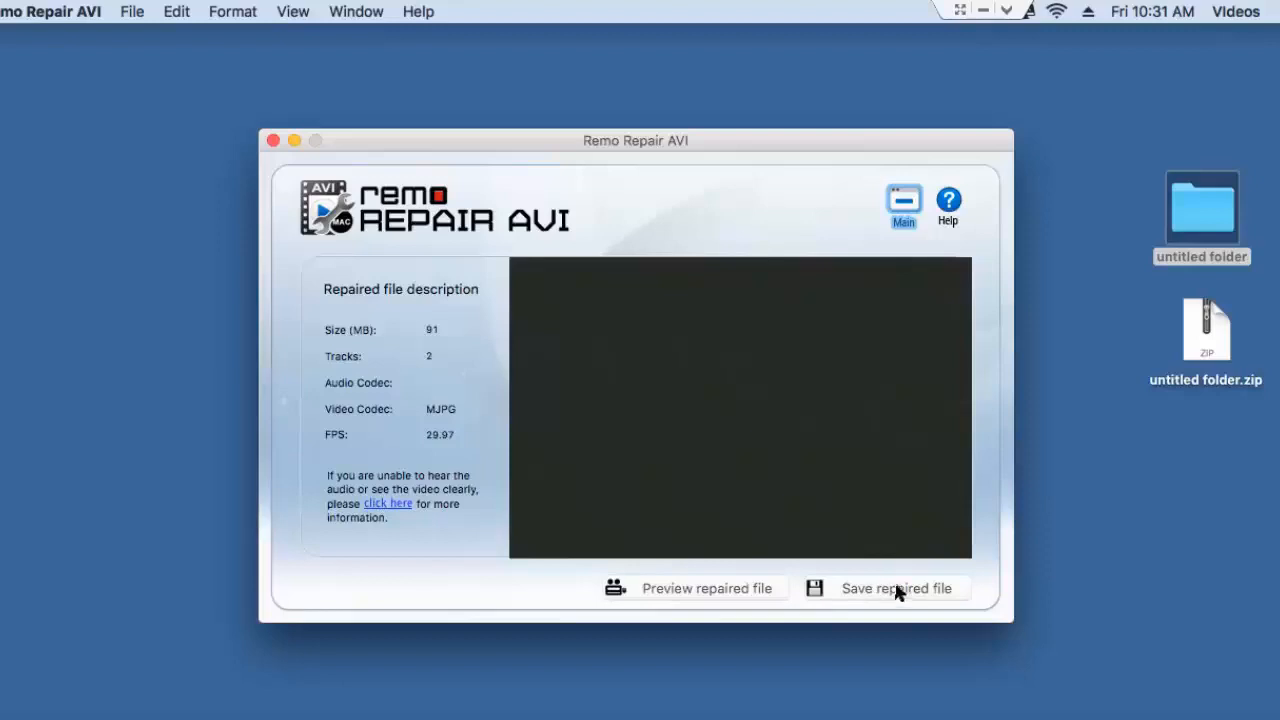
pyautogui.moveTo(883, 605)
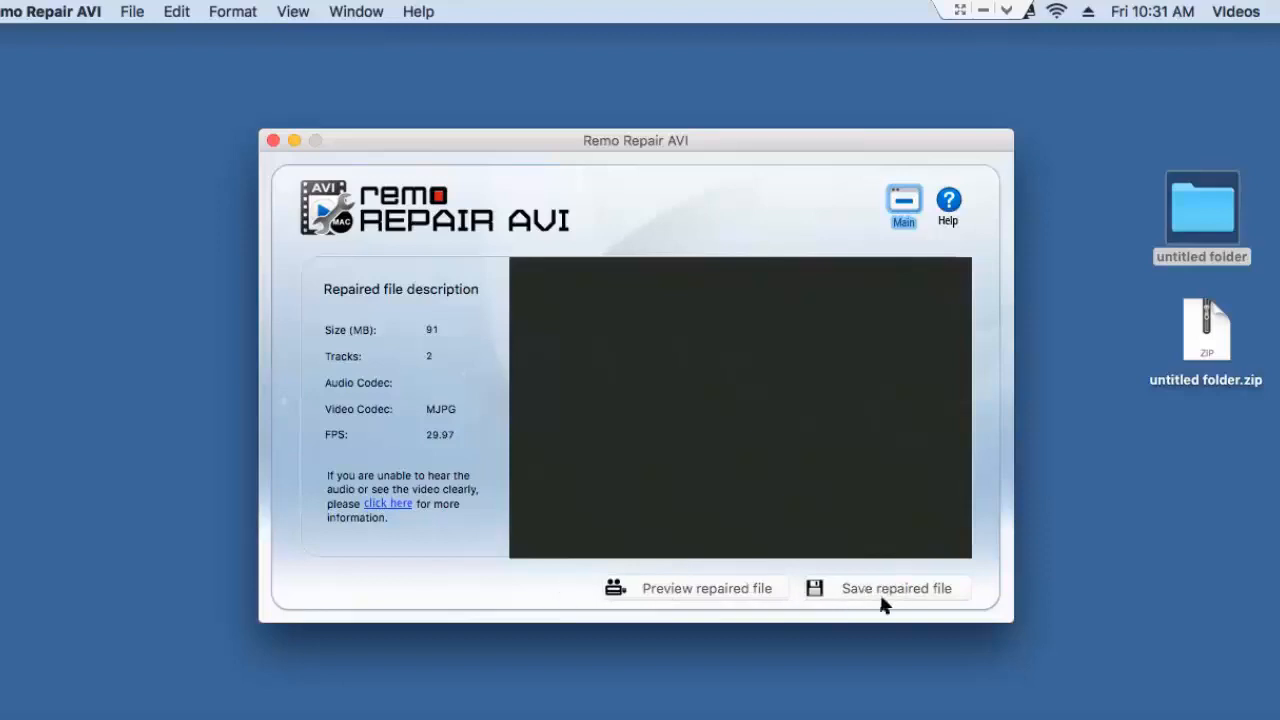
# Save the repaired file as 'Repaired' in untitled folder and dismiss the completion notice.
pyautogui.click(884, 588)
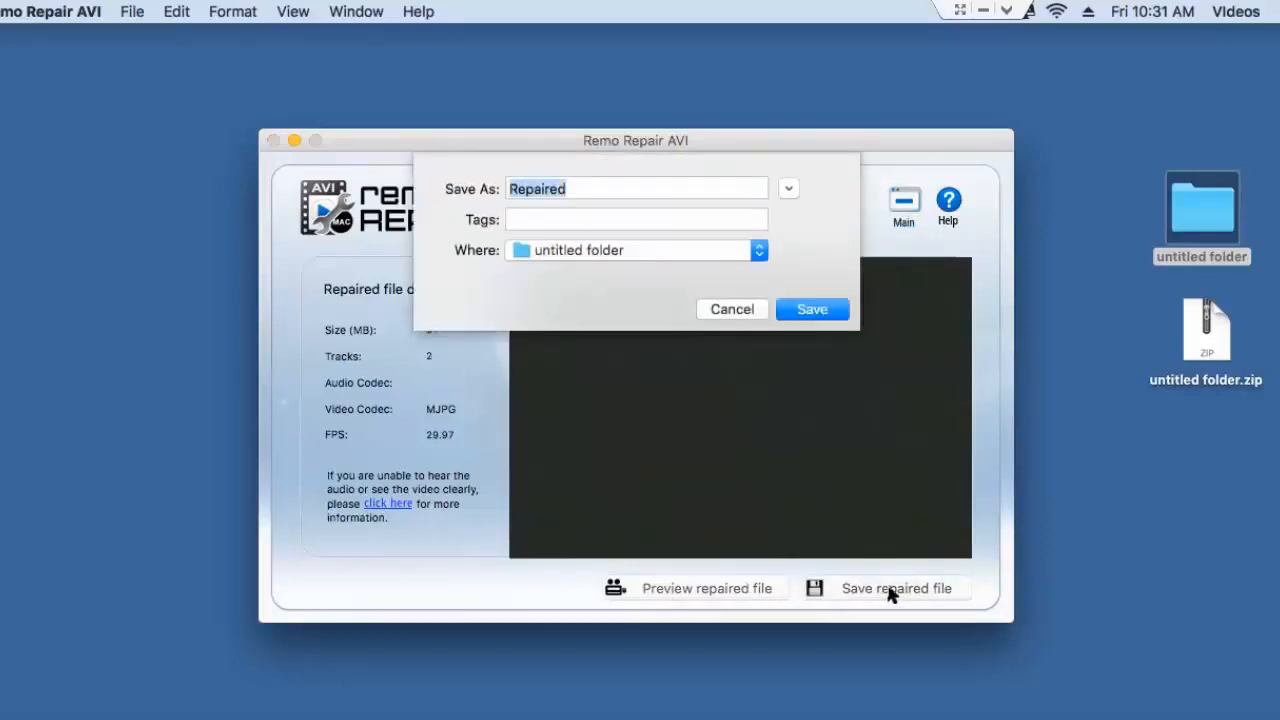
pyautogui.moveTo(576, 253)
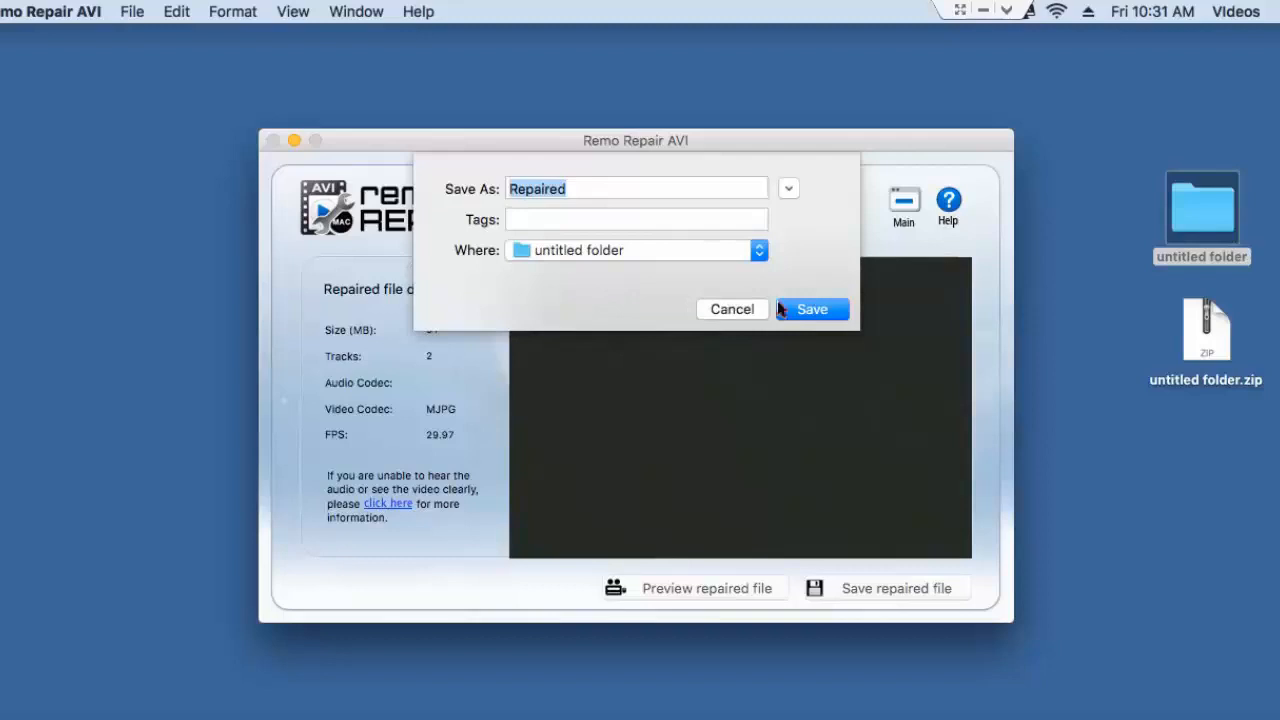
pyautogui.click(812, 308)
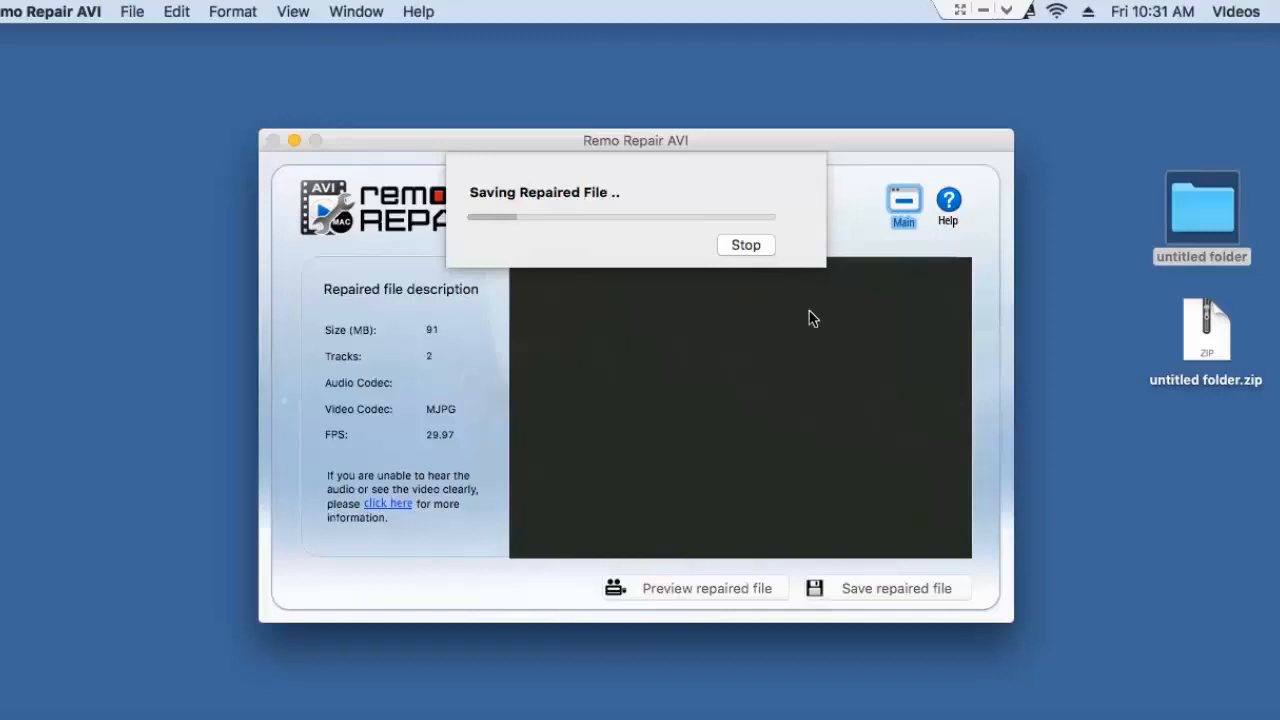
pyautogui.moveTo(815, 246)
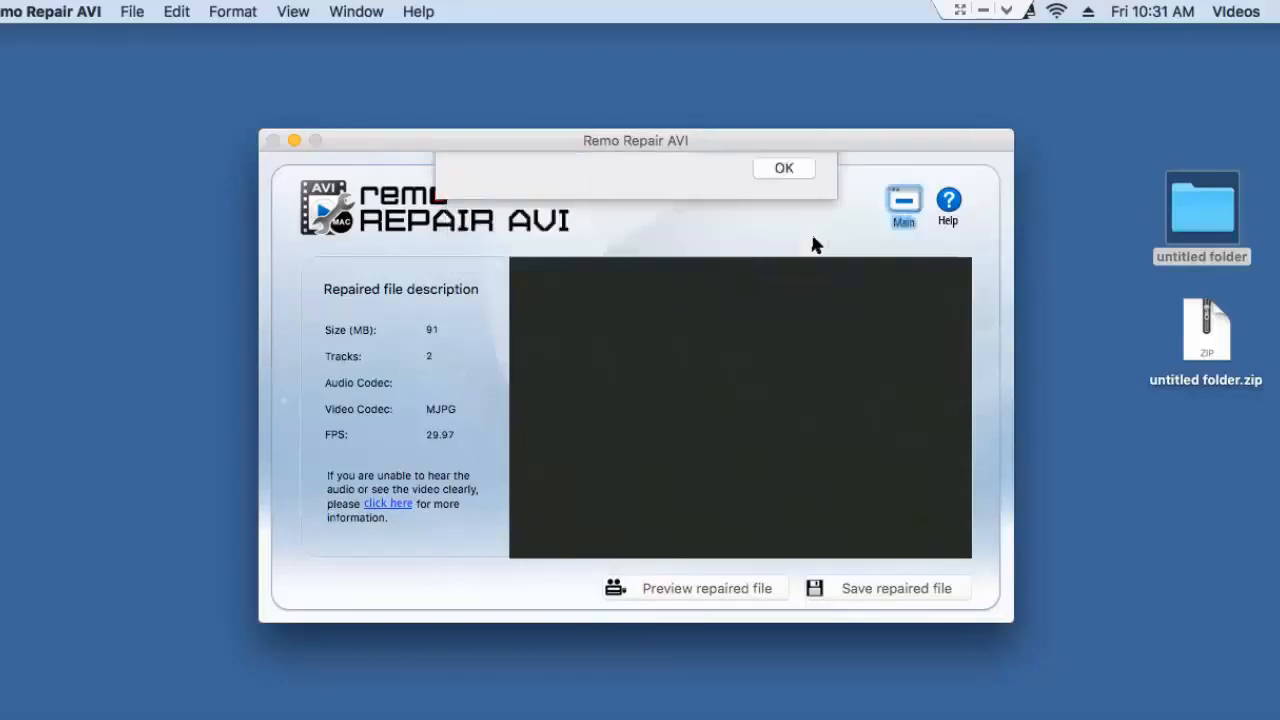
pyautogui.click(784, 167)
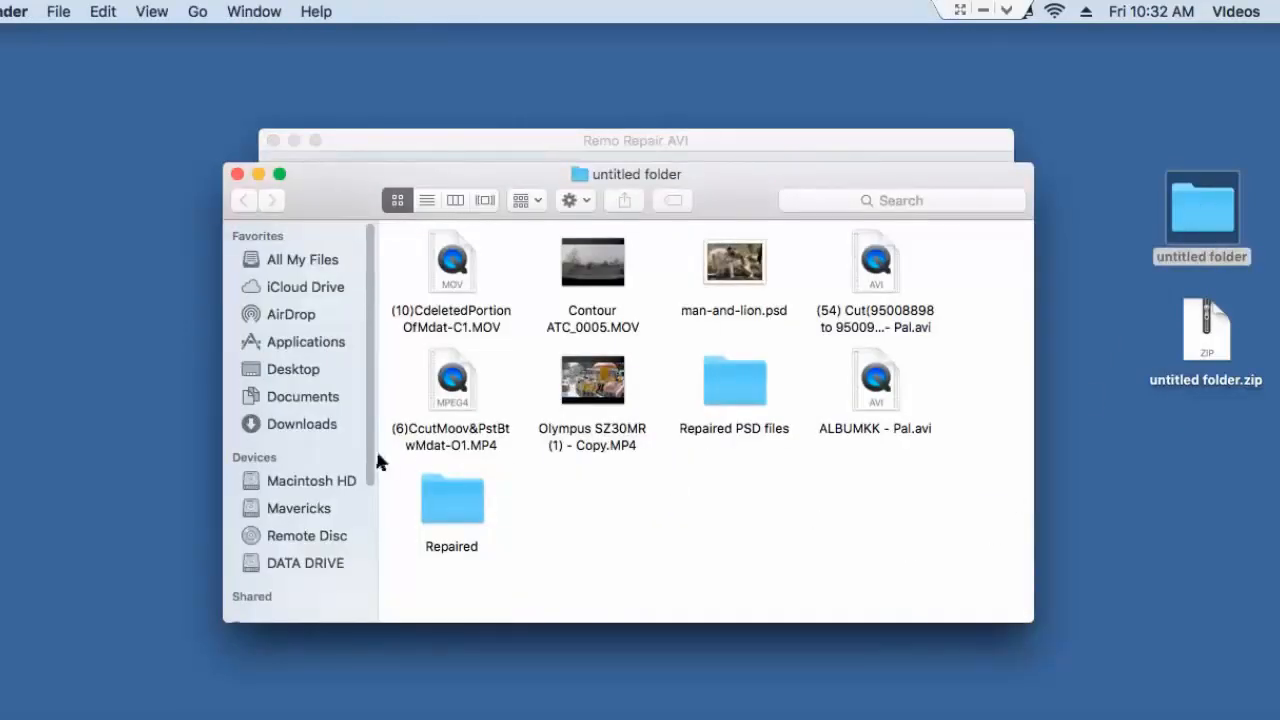
# Open repaired.avi from the Repaired folder in QuickTime Player.
pyautogui.doubleClick(451, 495)
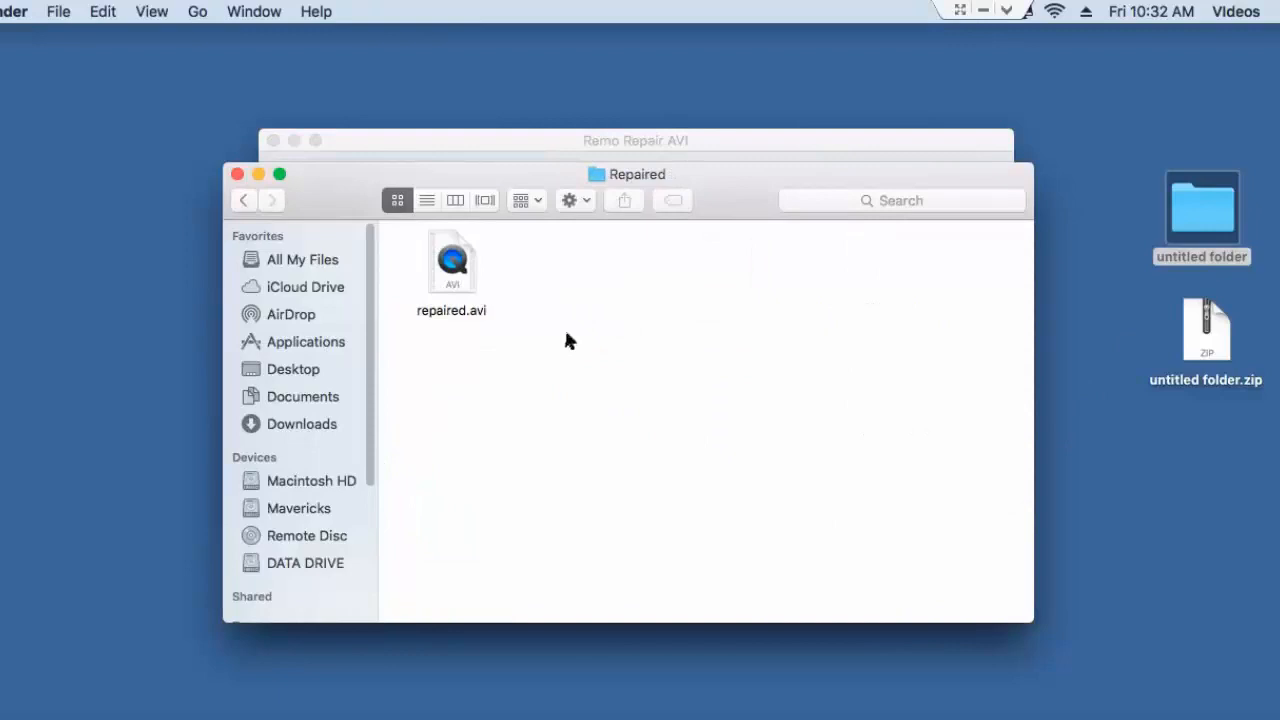
pyautogui.doubleClick(451, 262)
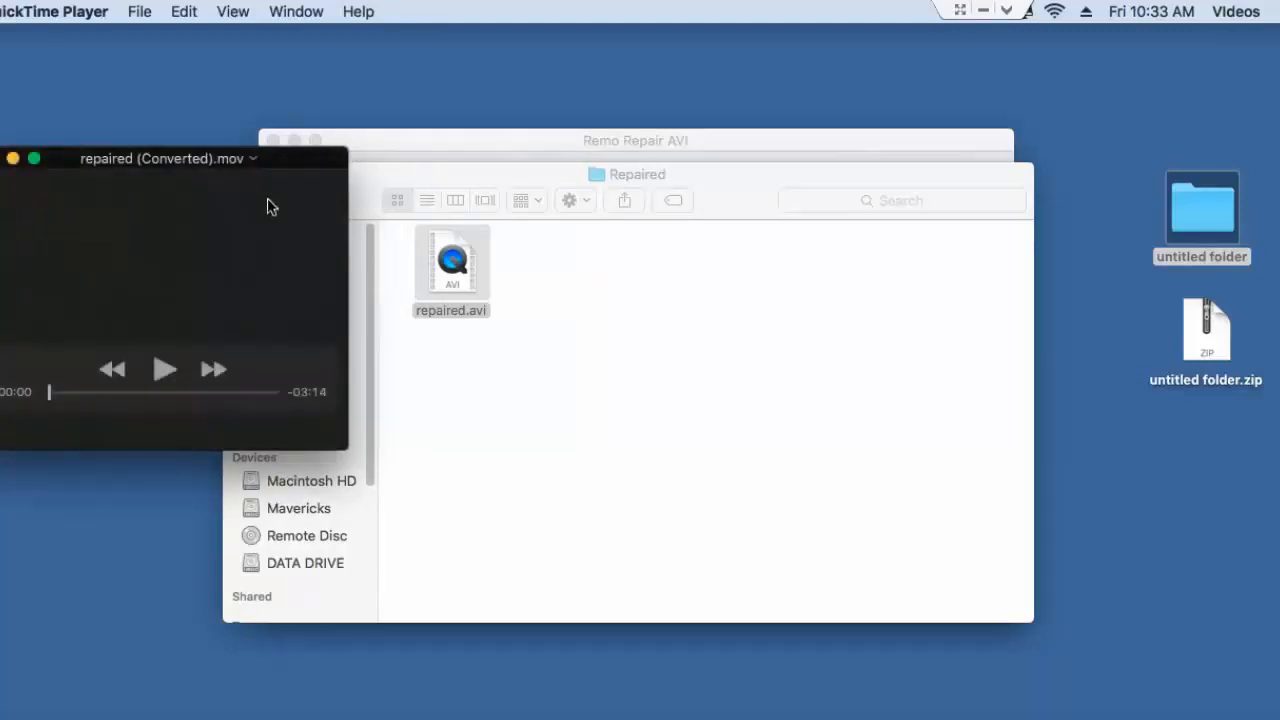
# Play the repaired movie and scrub ahead to about 1:31.
pyautogui.click(165, 369)
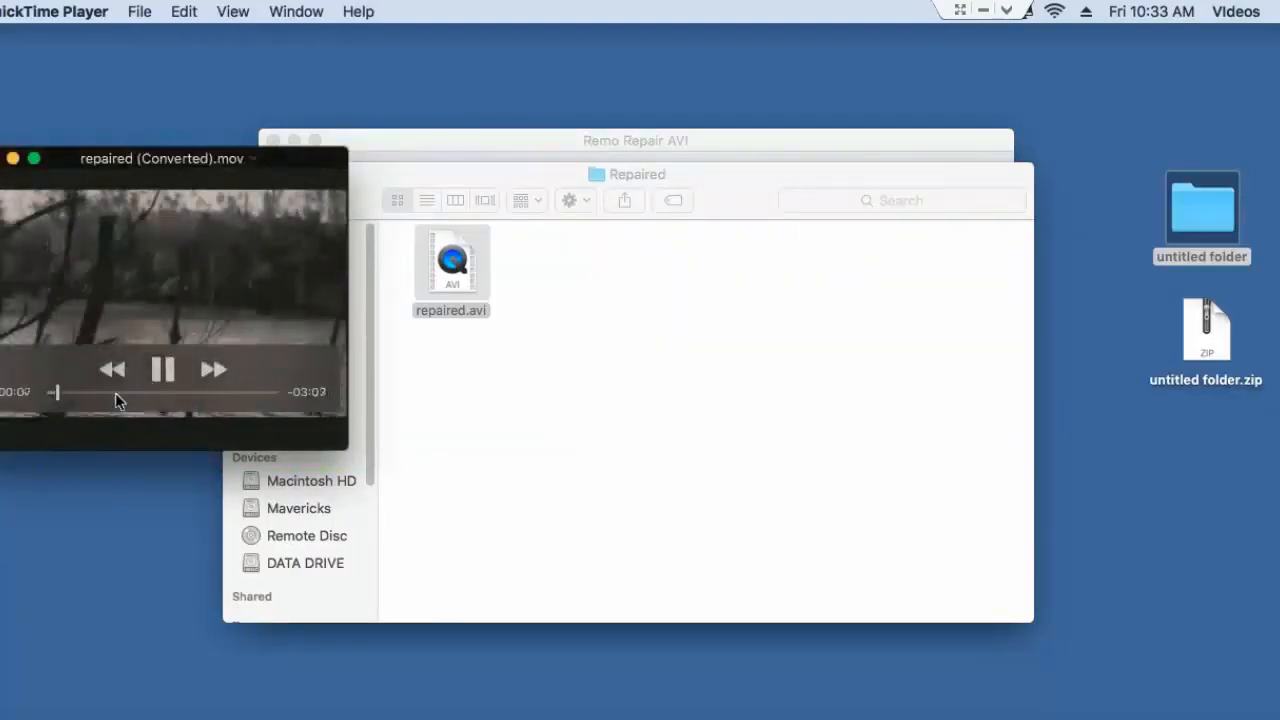
pyautogui.moveTo(55, 391); pyautogui.dragTo(155, 391)
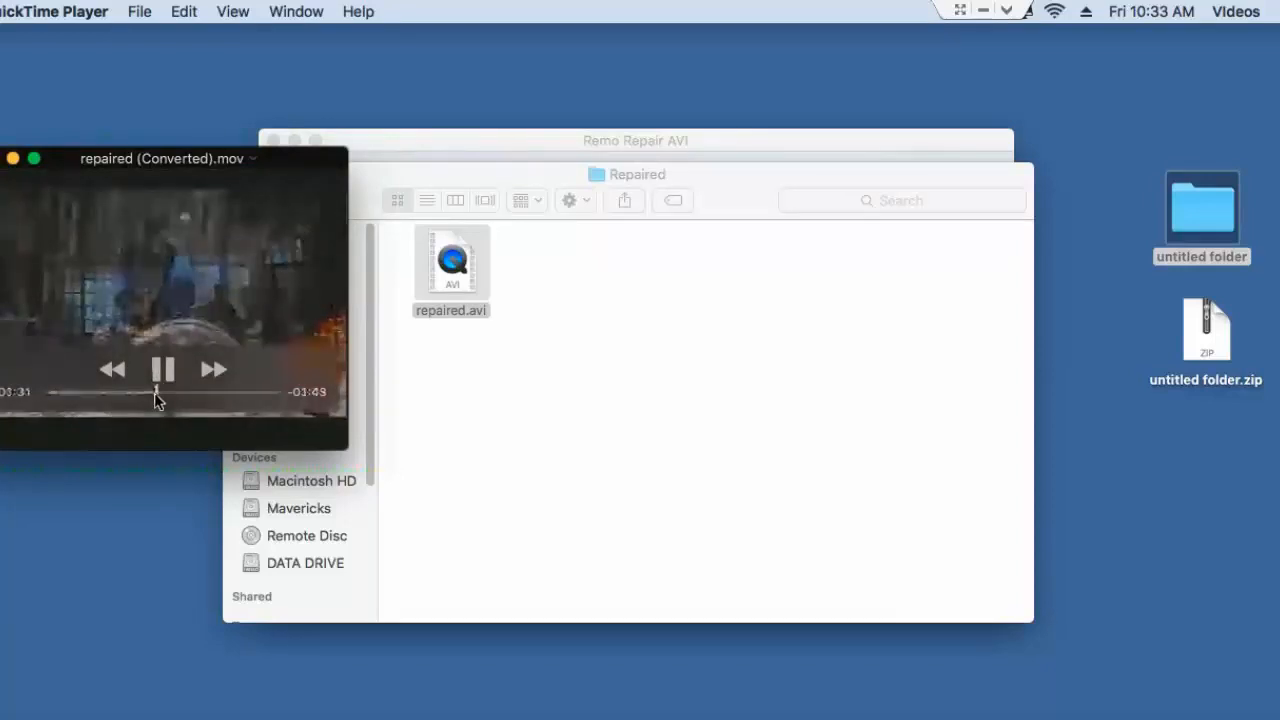
pyautogui.moveTo(344, 238)
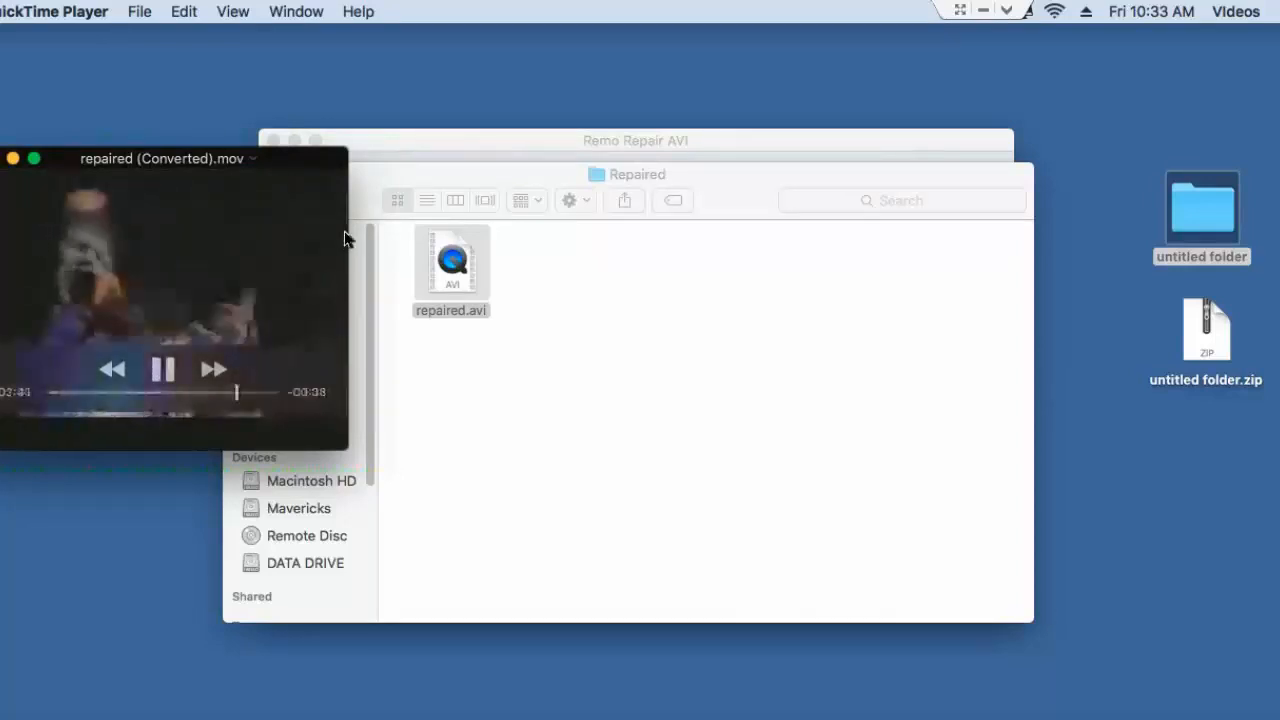